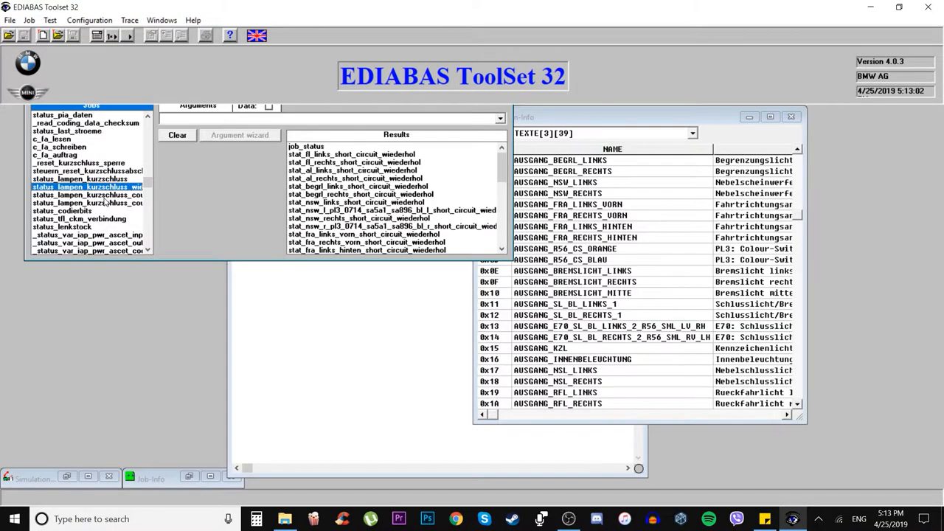
Finish the lamp short-circuit jobs and start loading a controller description, bringing up INPA's E90 script selection
click(86, 195)
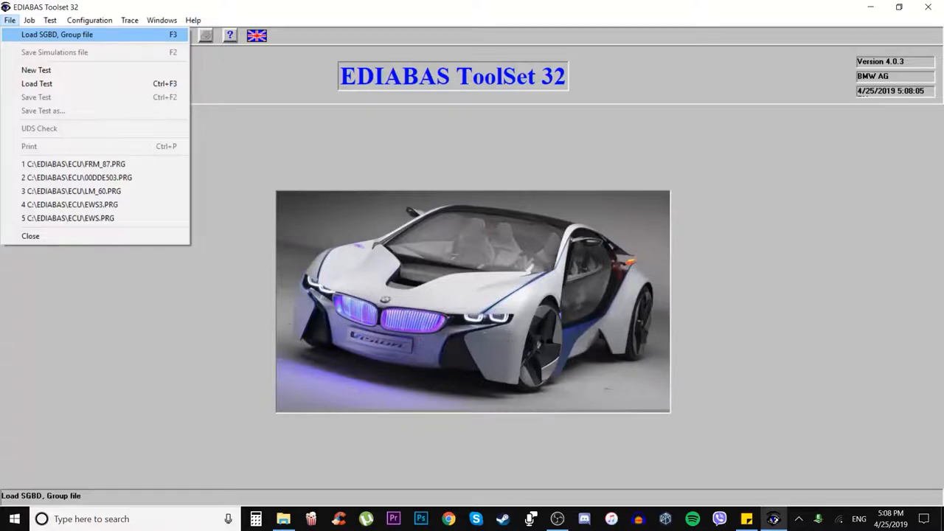
click(56, 34)
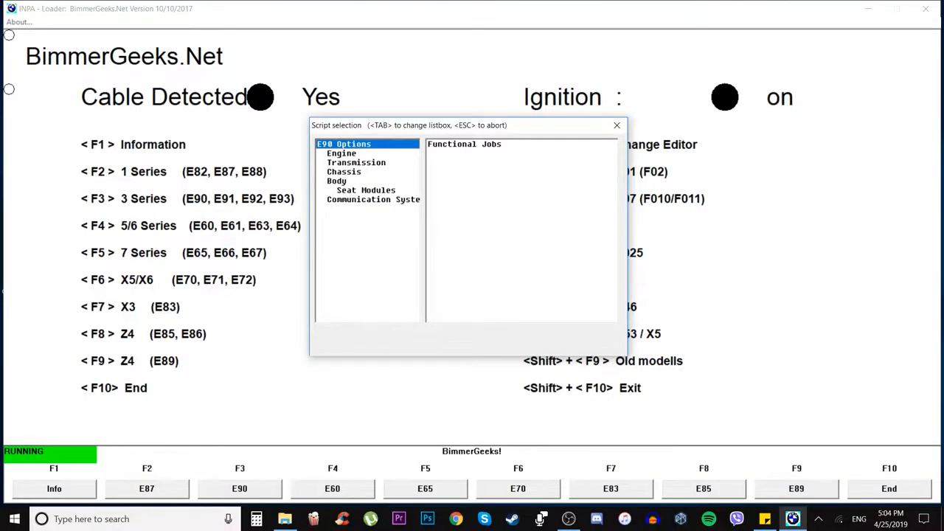
Choose the E90 Body modules and load the FRM (Post 03/07) script
click(336, 180)
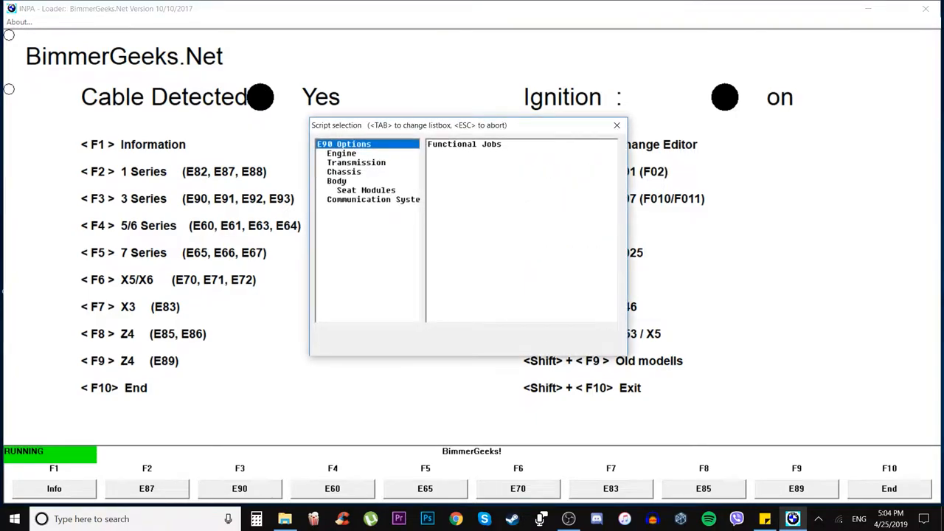
click(336, 180)
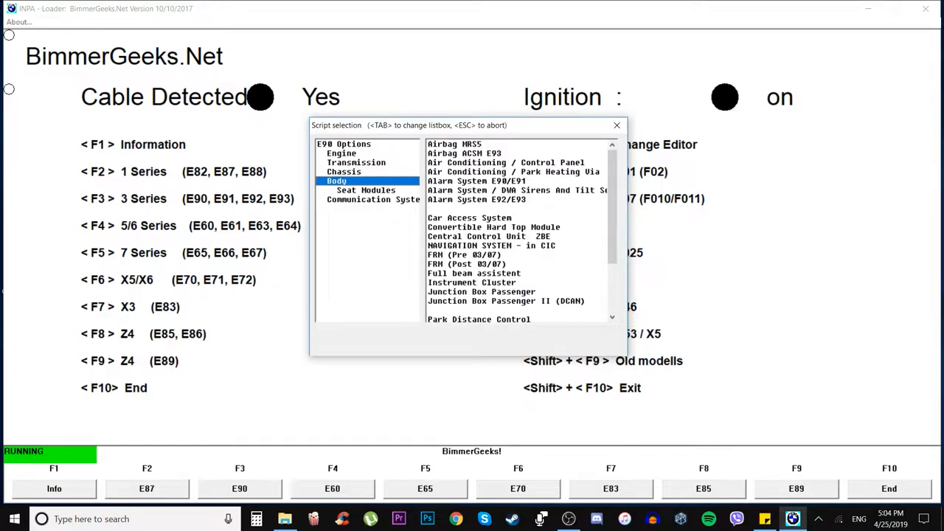
click(466, 262)
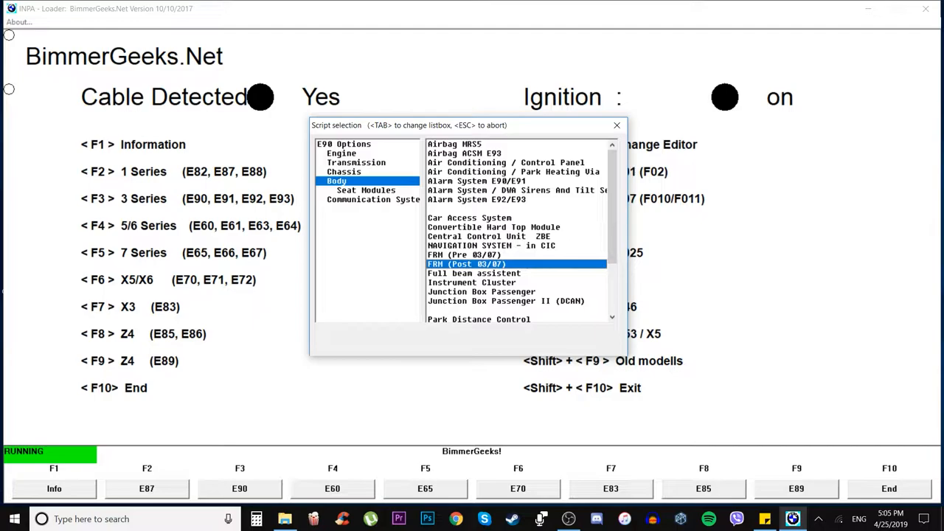
double_click(466, 263)
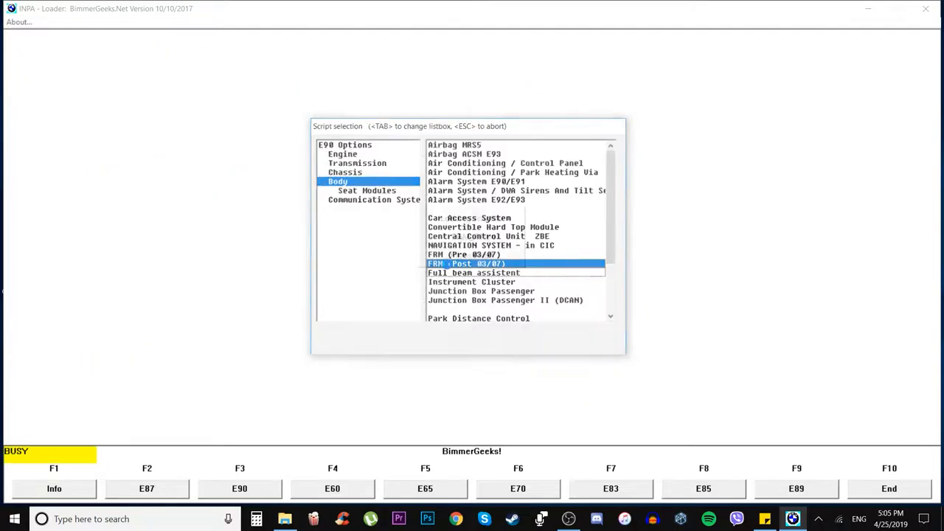
Accept the version and language mismatch warnings so the FRM script reaches its error memory menu
double_click(466, 262)
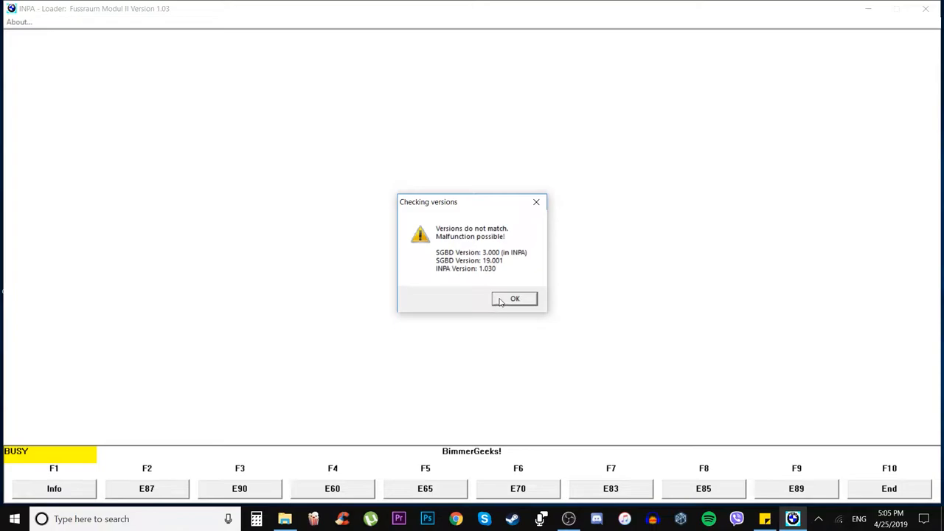
click(513, 298)
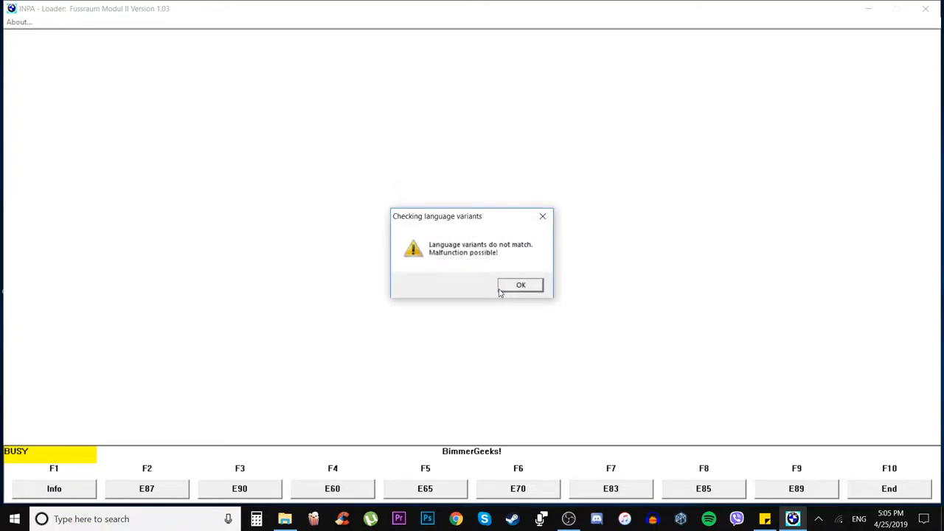
click(519, 286)
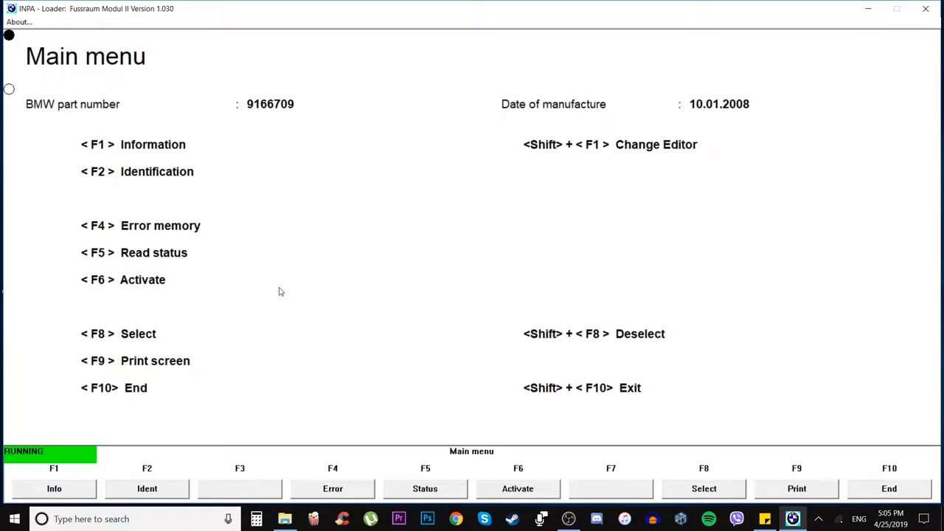
click(53, 488)
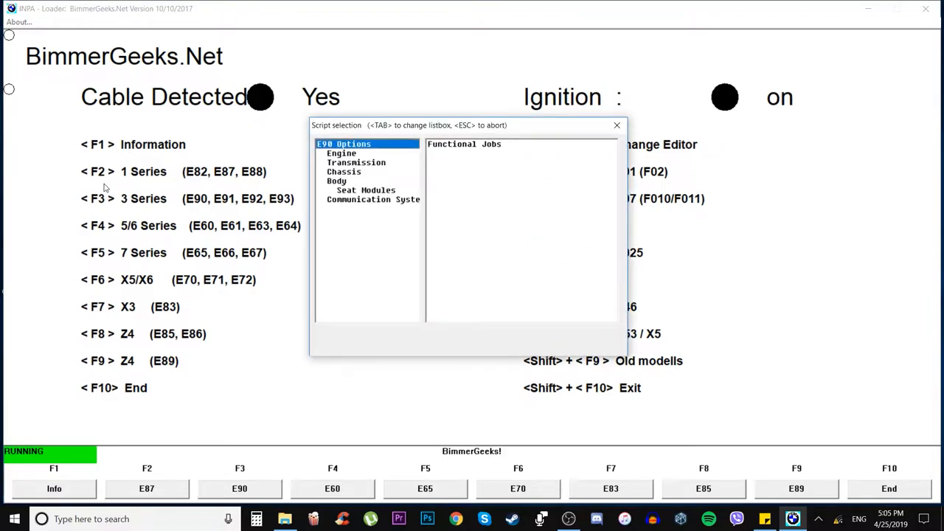
click(337, 180)
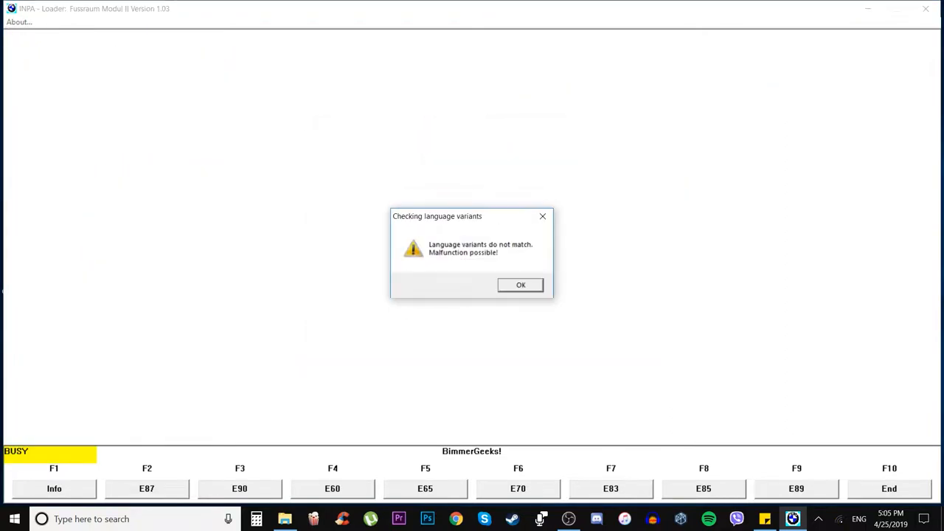
click(519, 285)
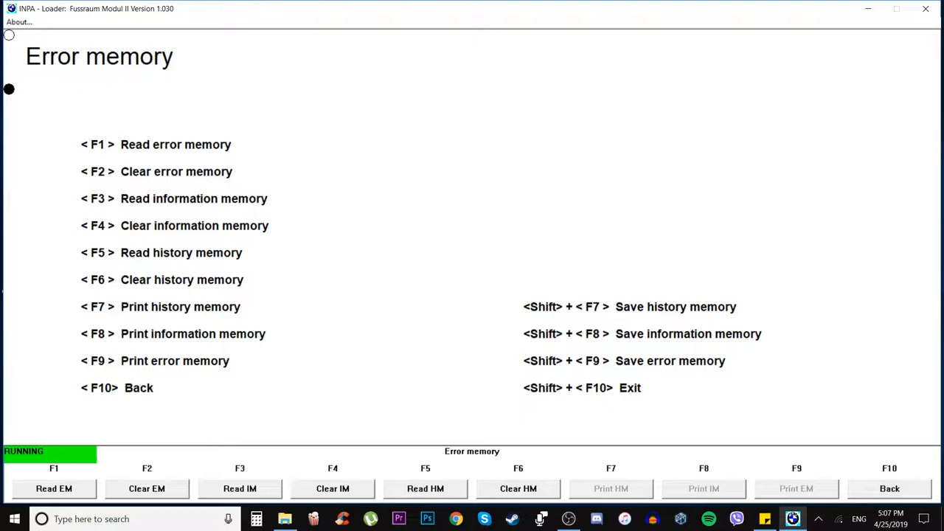
Clear the FRM error memory, re-read it (one 9C88 short-circuit fault remains) and close INPA
click(148, 488)
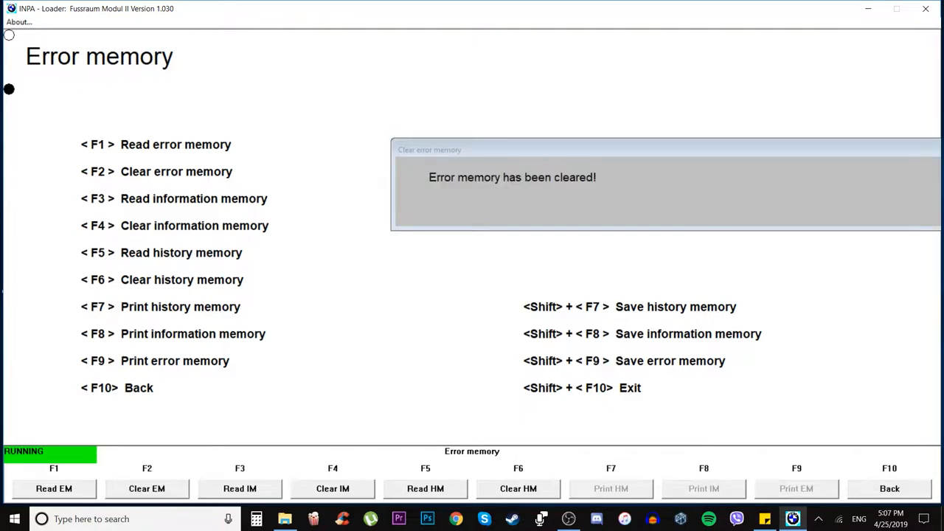
click(53, 488)
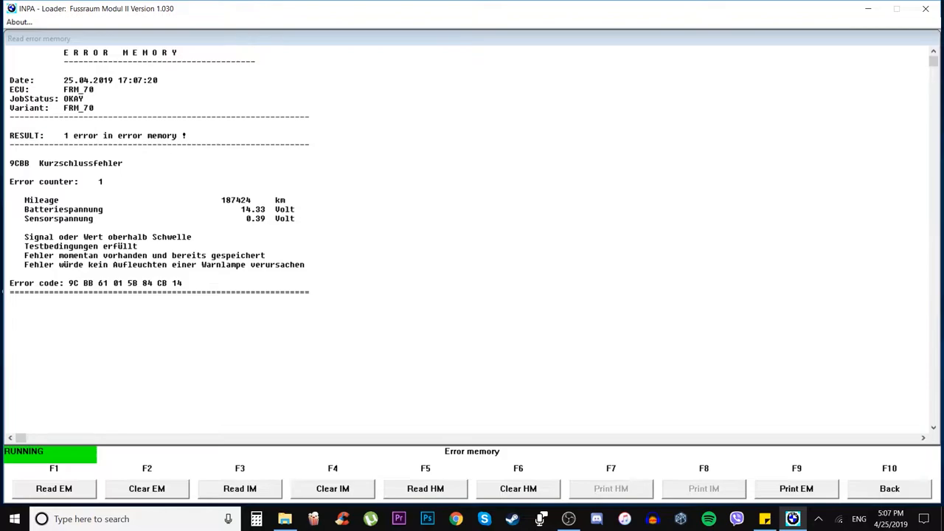
click(888, 489)
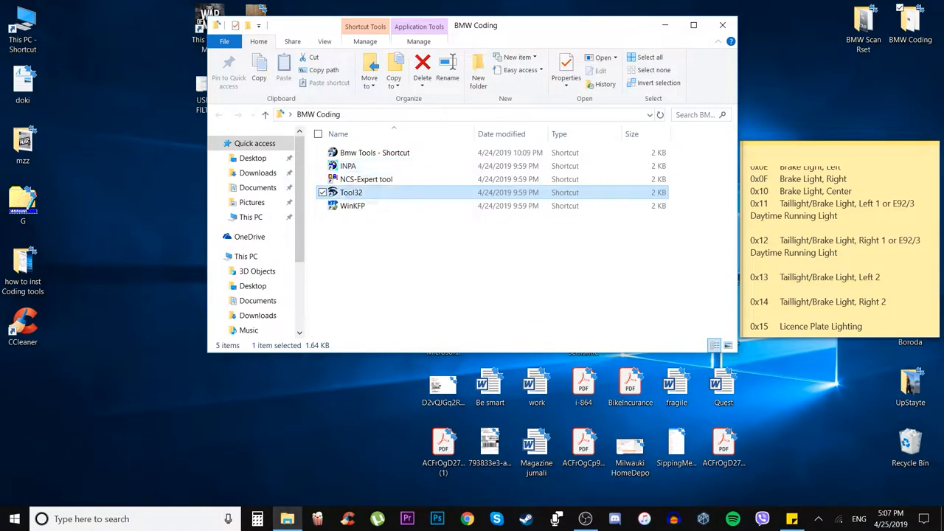
Launch ToolSet 32 from the BMW Coding folder and dismiss its splash image
double_click(351, 192)
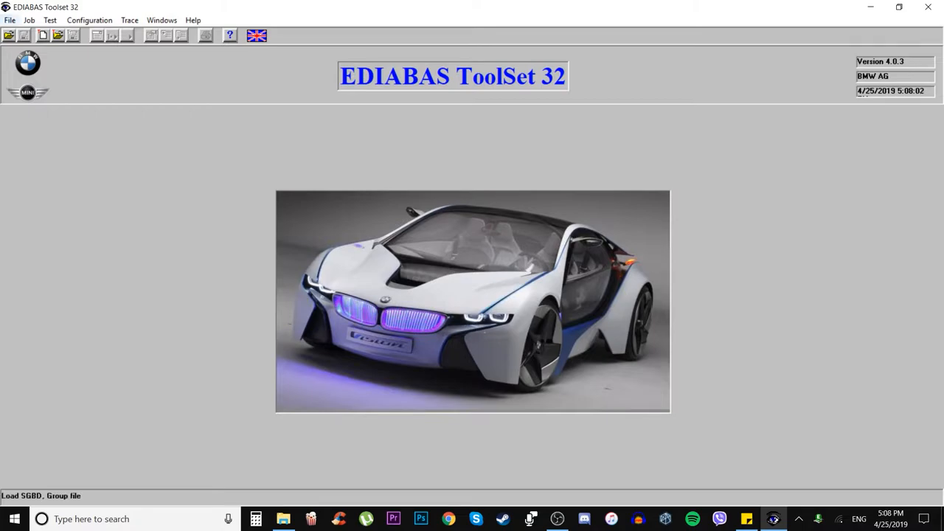
click(11, 21)
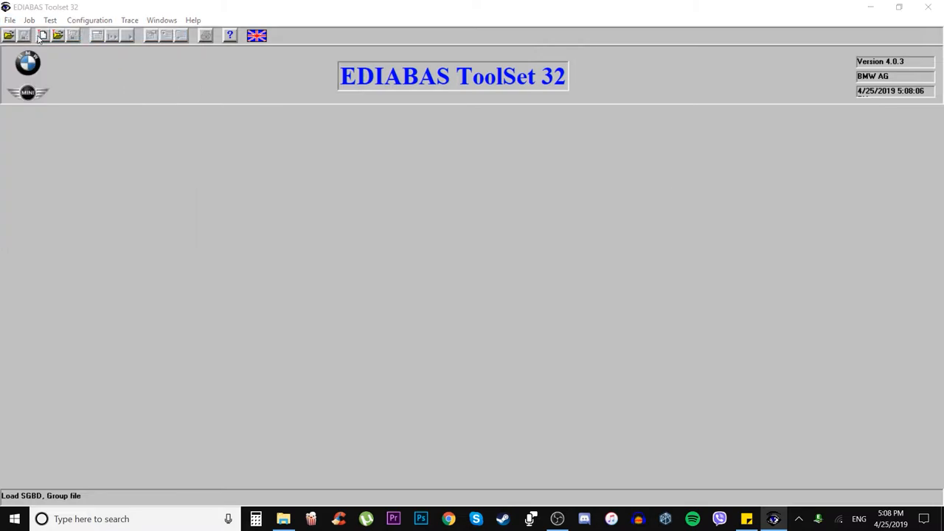
Load the FRM_70.prg controller description via Load SGBD, searching 'frm'
click(42, 35)
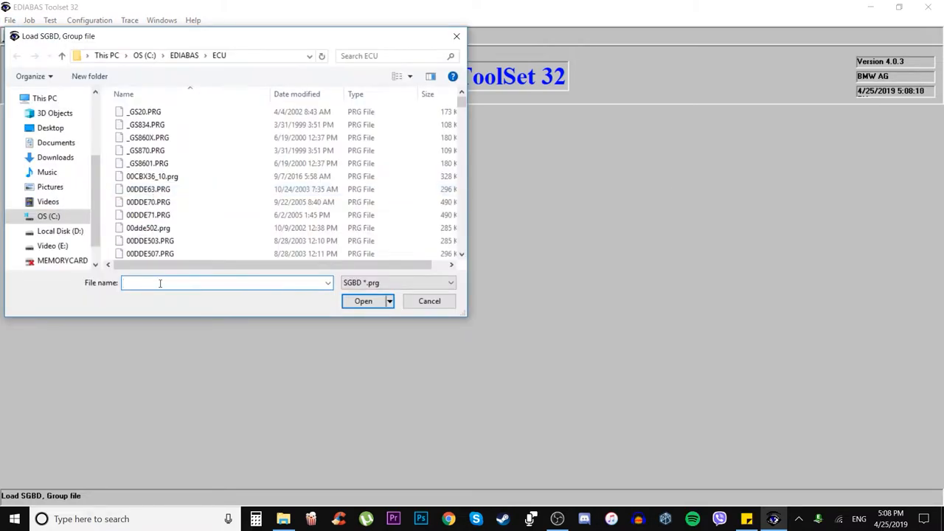
text(frm)
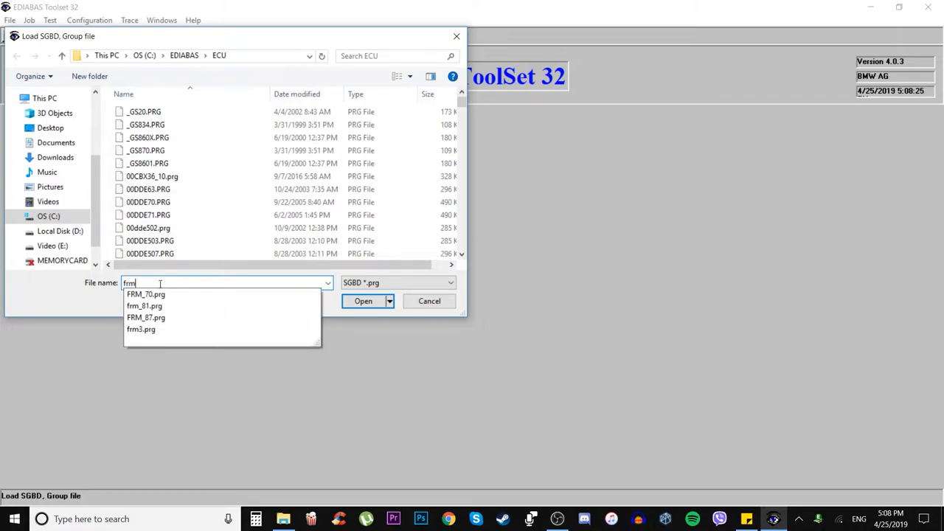
click(146, 293)
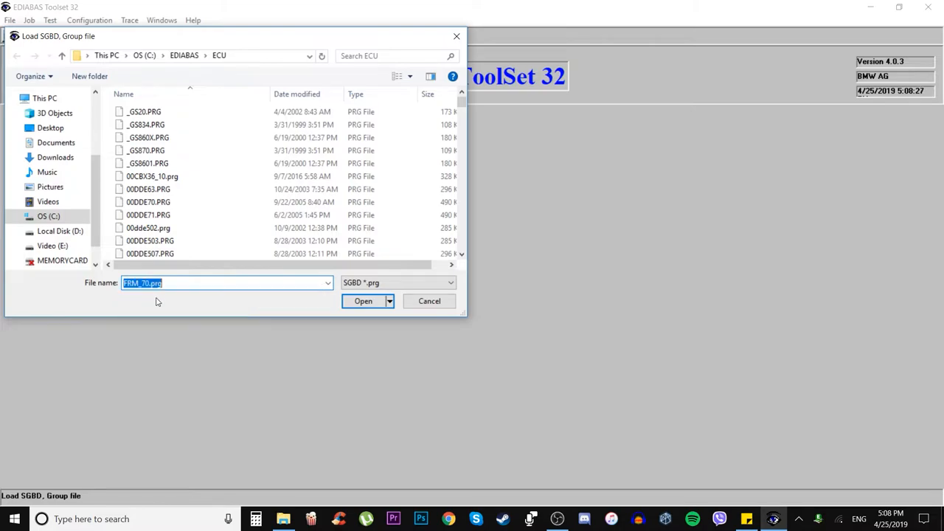
click(363, 301)
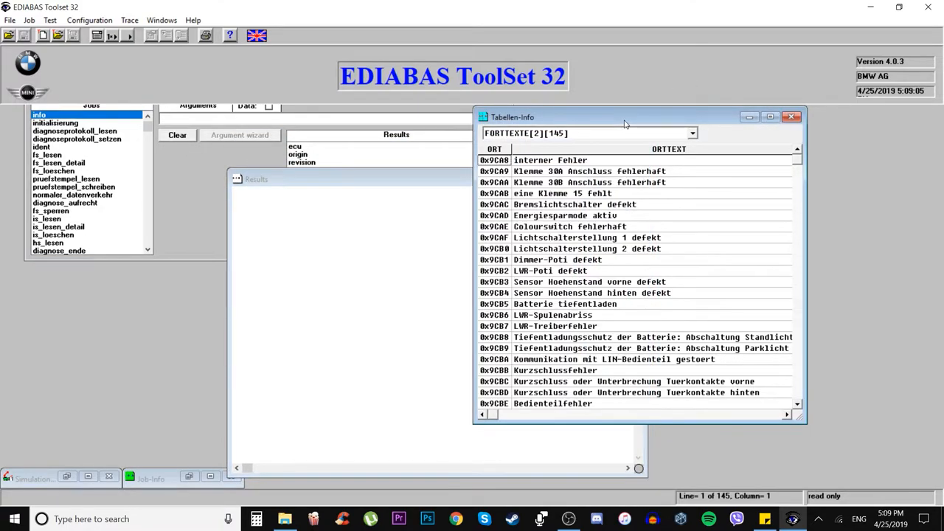
mouse_move(507, 266)
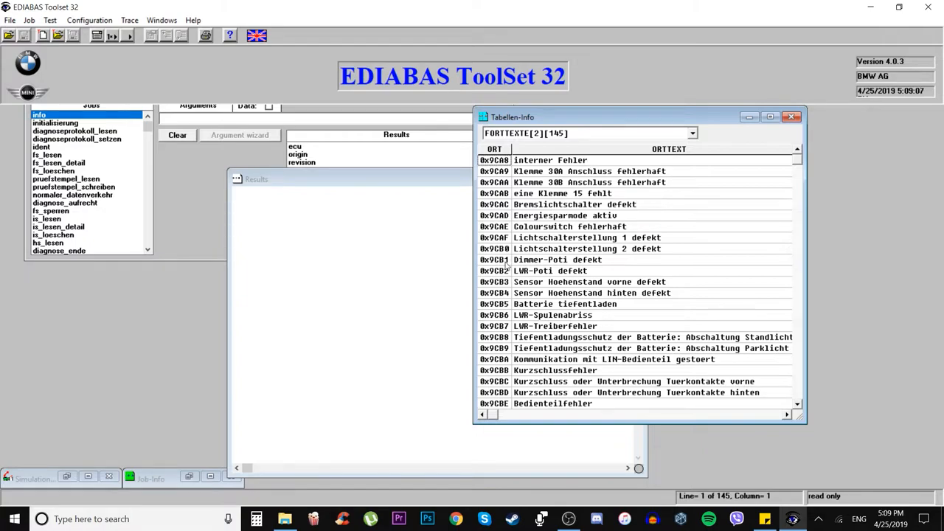
Switch the table info window to the LAMPNRTEXTE[3][39] lamp number table
click(690, 133)
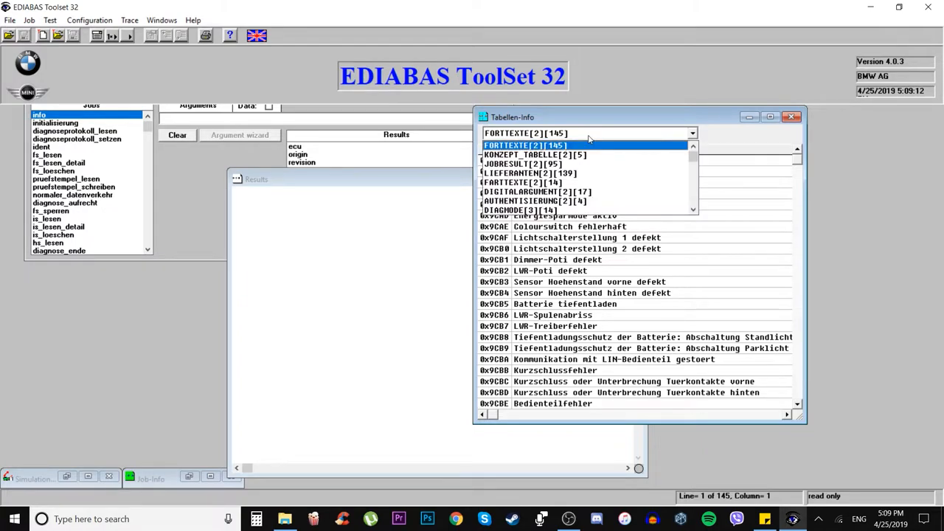
click(691, 210)
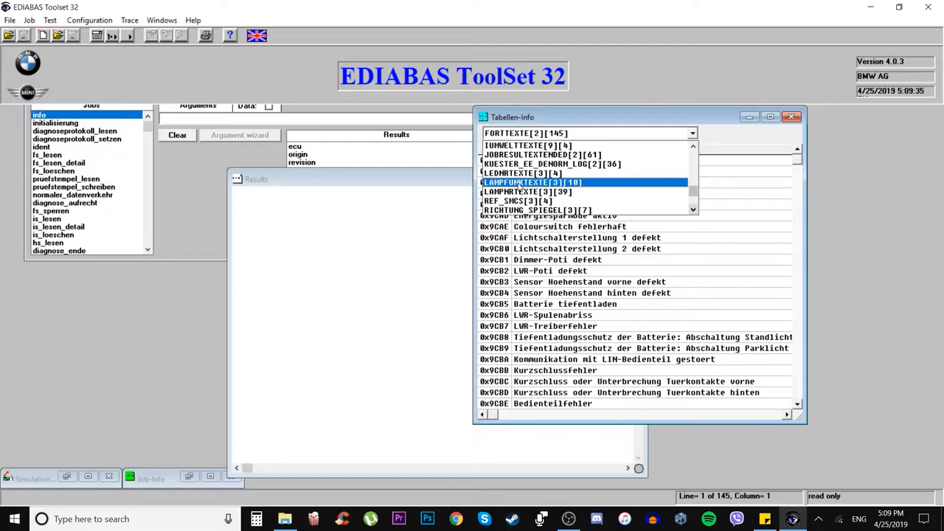
click(528, 192)
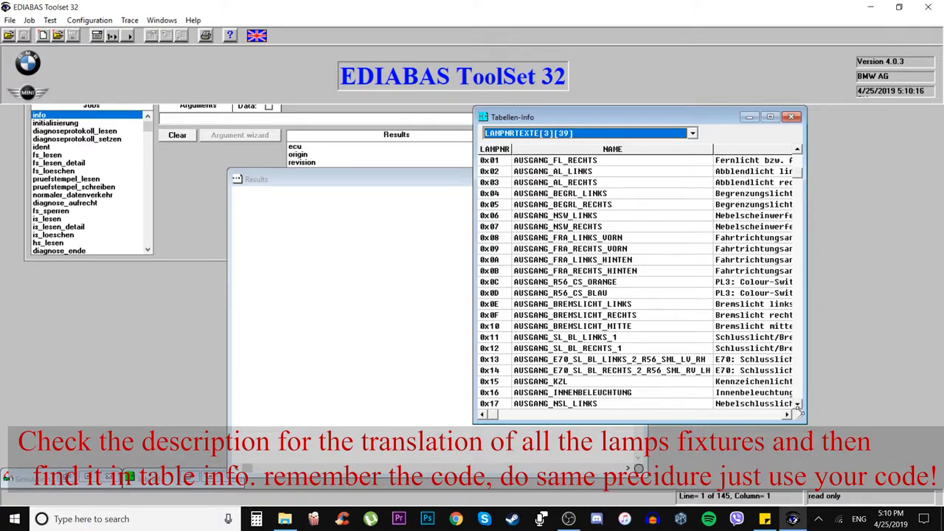
Scroll the LAMPNRTEXTE table down to the entries up to code 0x1A
scroll(down, 3)
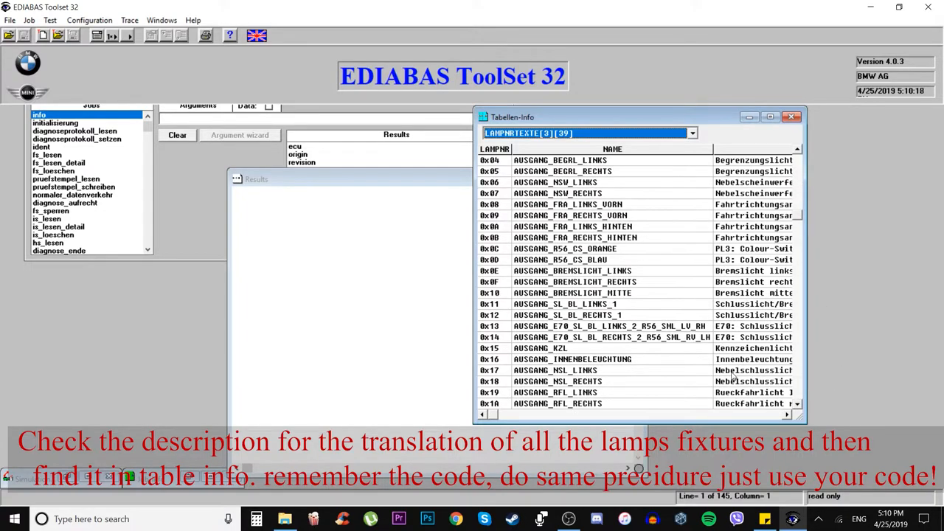
mouse_move(508, 348)
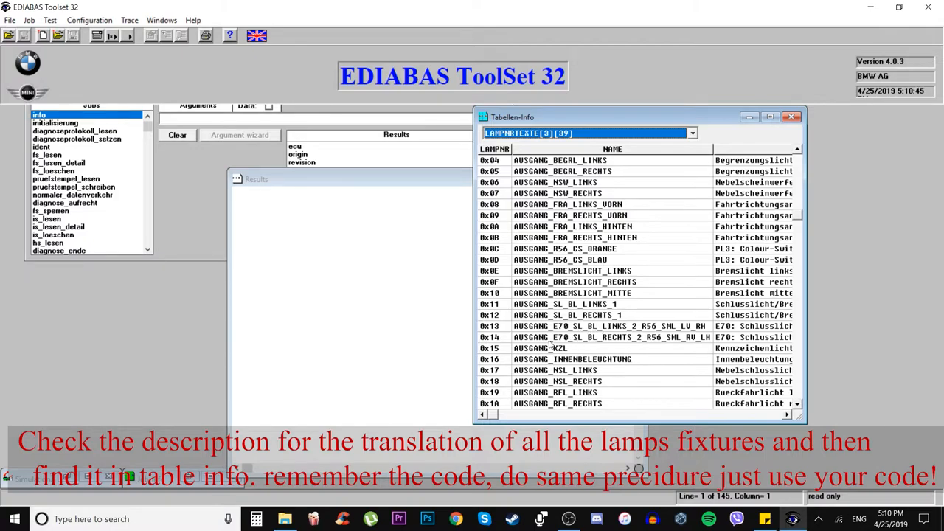
mouse_move(517, 342)
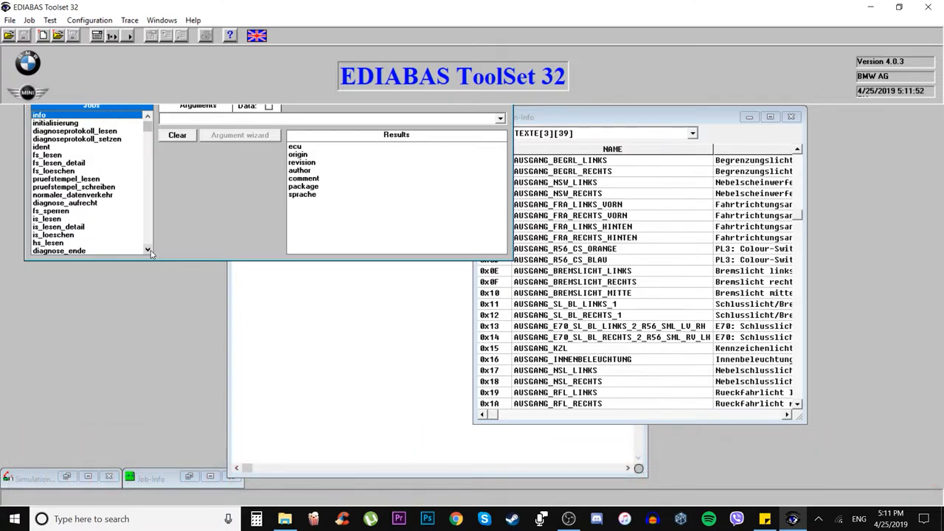
Select the status_lampen_kurzschluss_counter job with the left rear-light short-circuit counter result
scroll(down, 3)
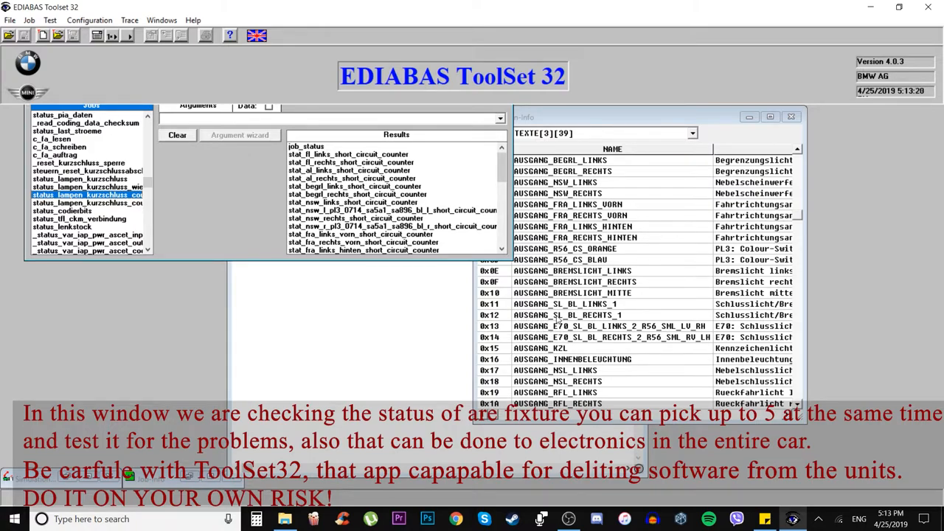
mouse_move(611, 322)
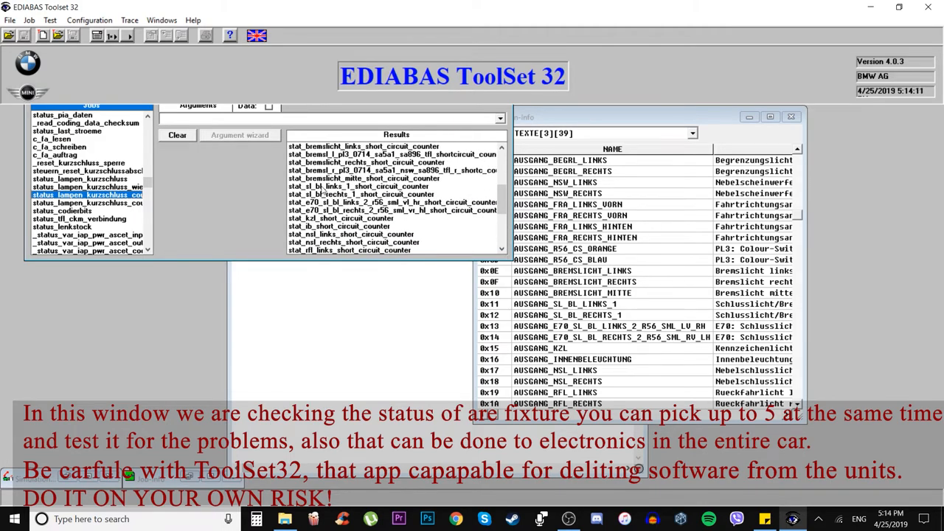
click(360, 186)
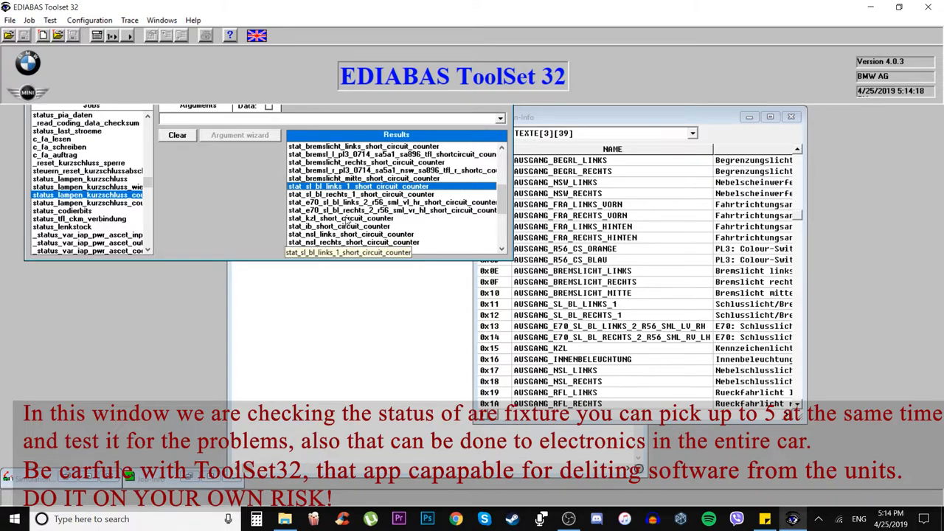
mouse_move(347, 222)
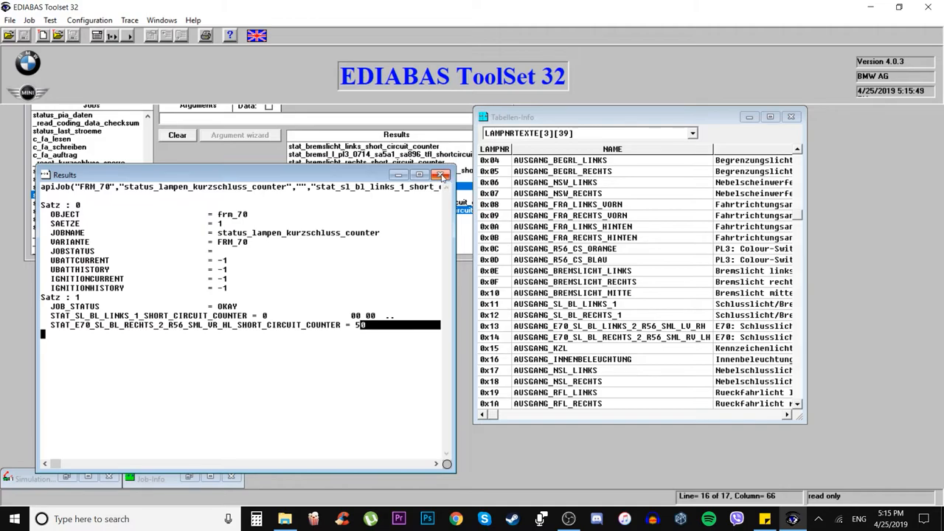
Close the counter job's Results window
click(442, 174)
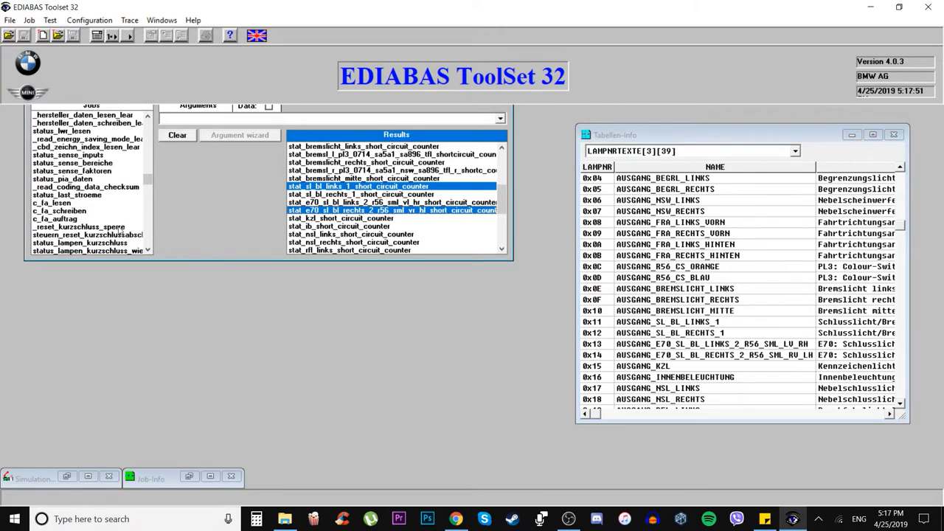
mouse_move(74, 247)
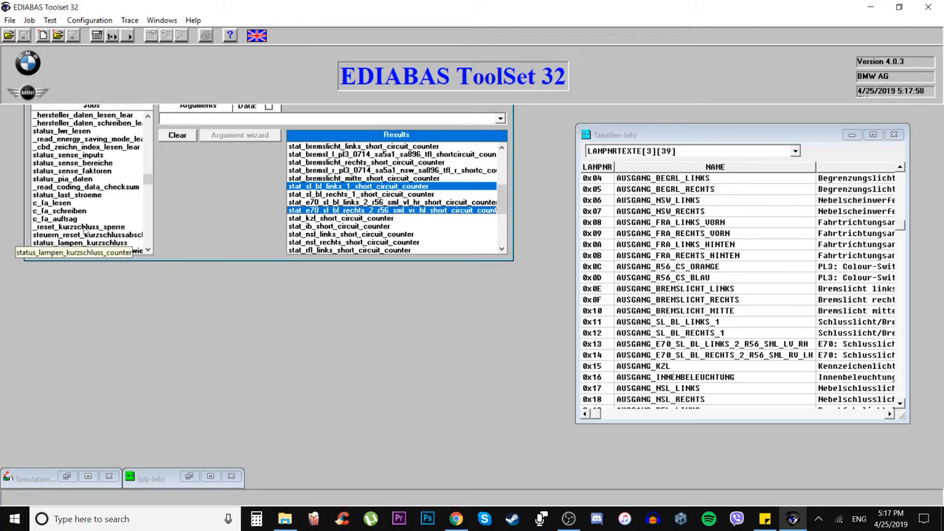
Run _reset_kurzschluss_sperre on FRM_70 with lamp 0x14, returning JOB_STATUS OKAY, and dismiss the results
click(76, 227)
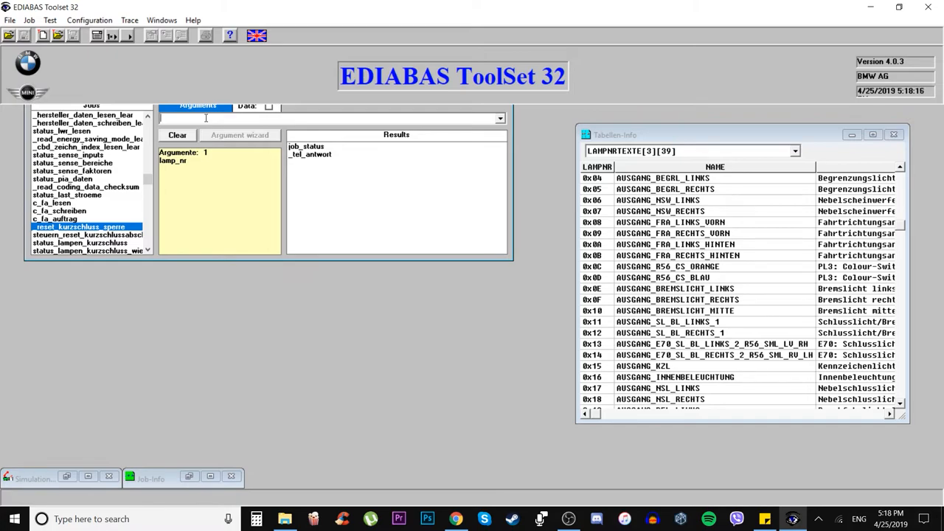
text(0x14)
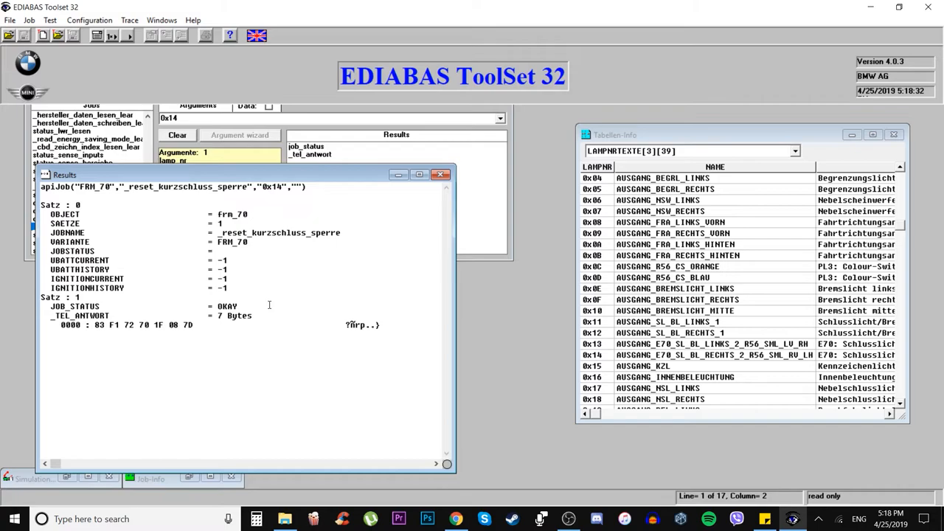
mouse_move(422, 185)
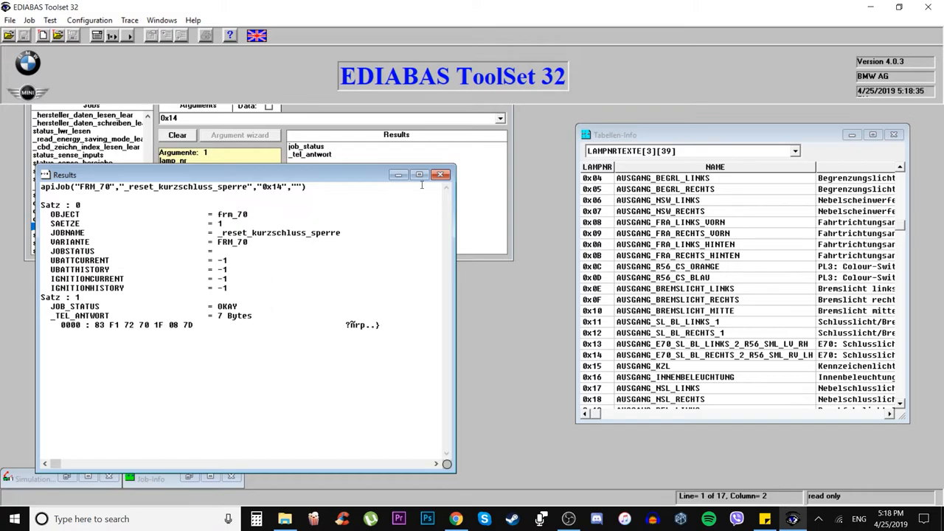
click(439, 174)
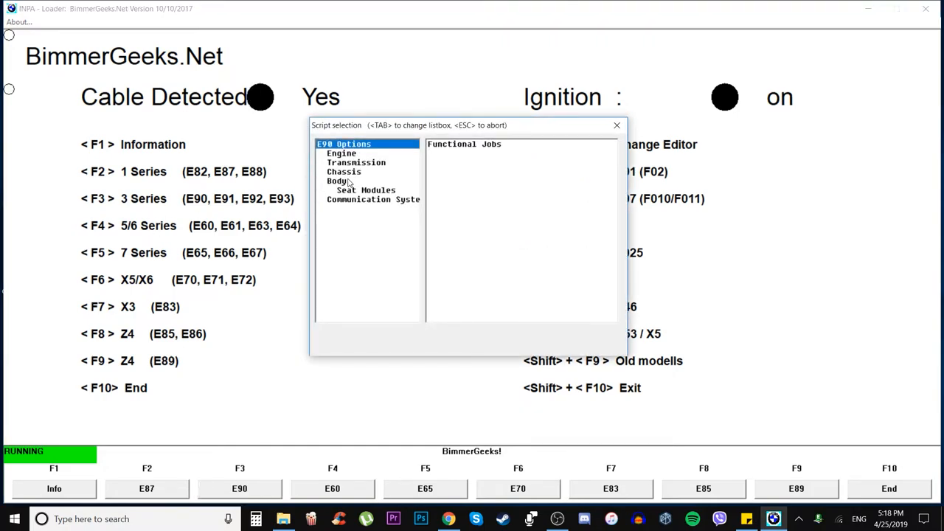
Load the Body FRM (Post 03/07) script, accept the version warning, and read the error memory showing one short-circuit fault
click(336, 180)
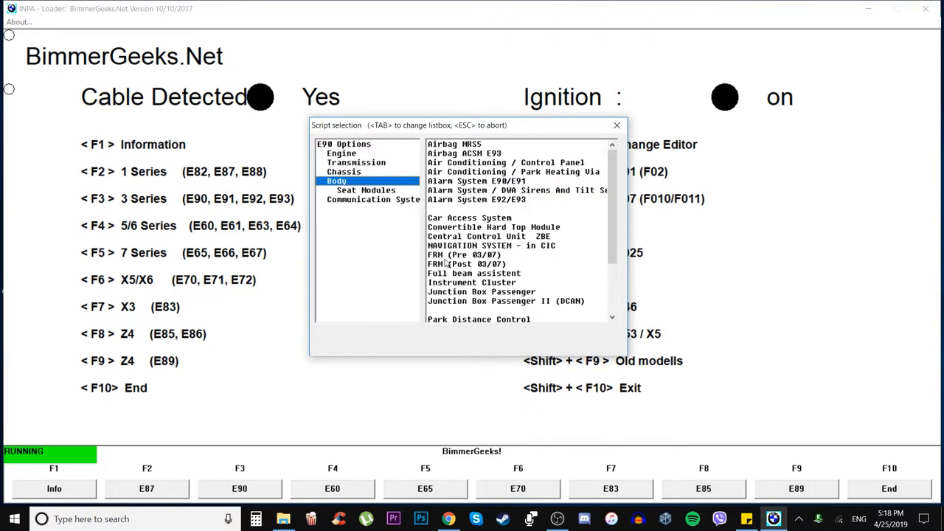
double_click(507, 301)
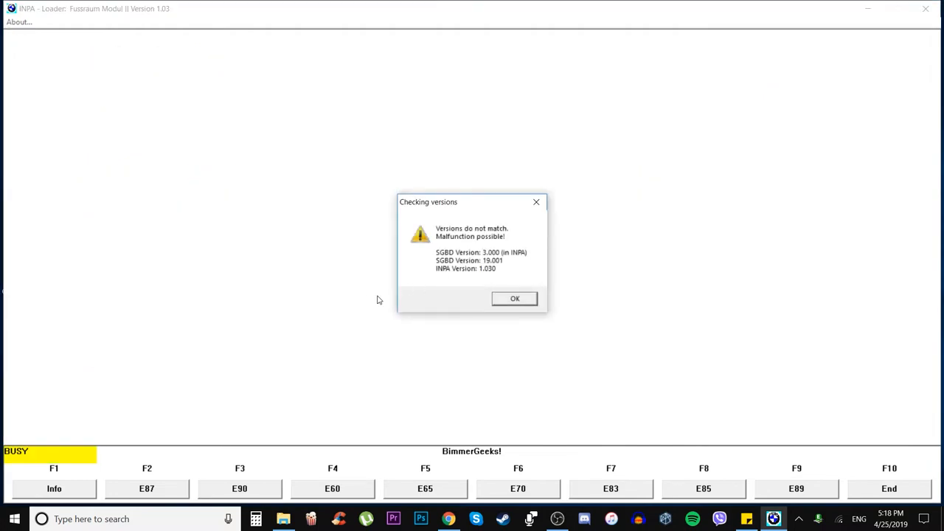
click(513, 298)
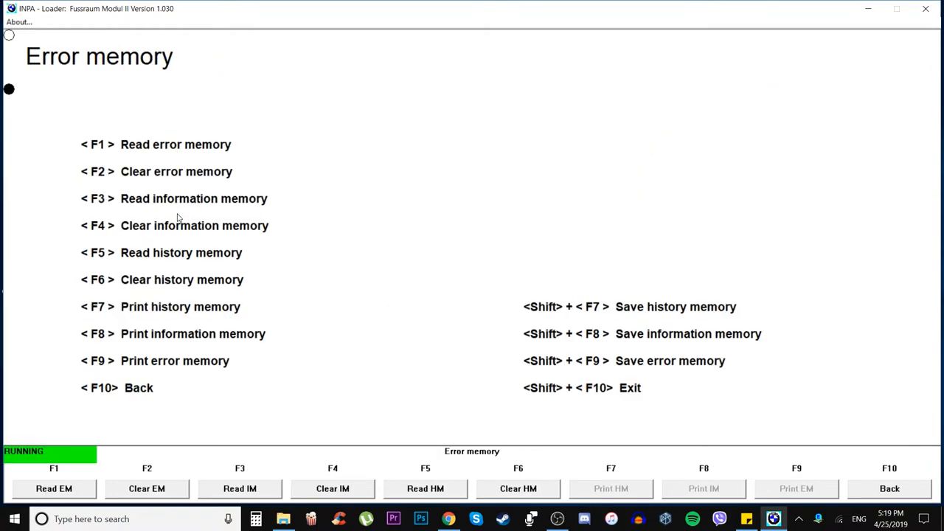
click(53, 488)
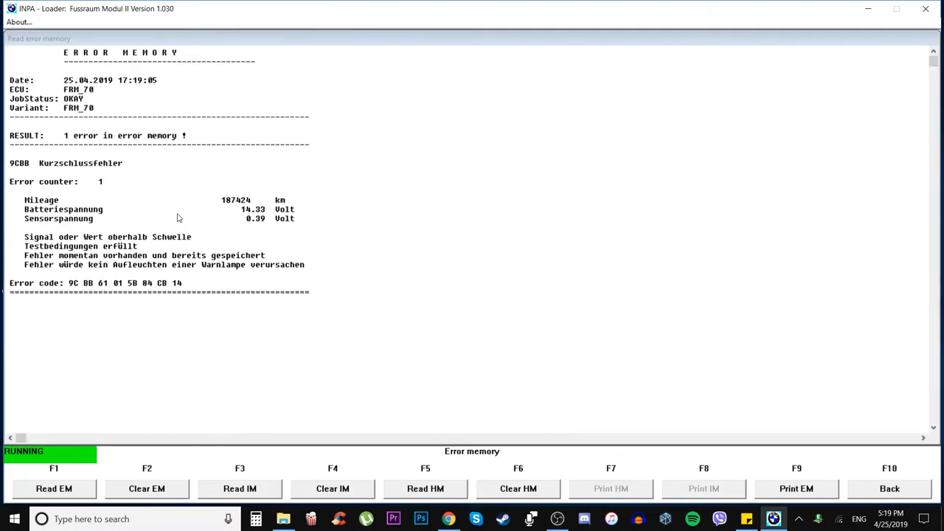